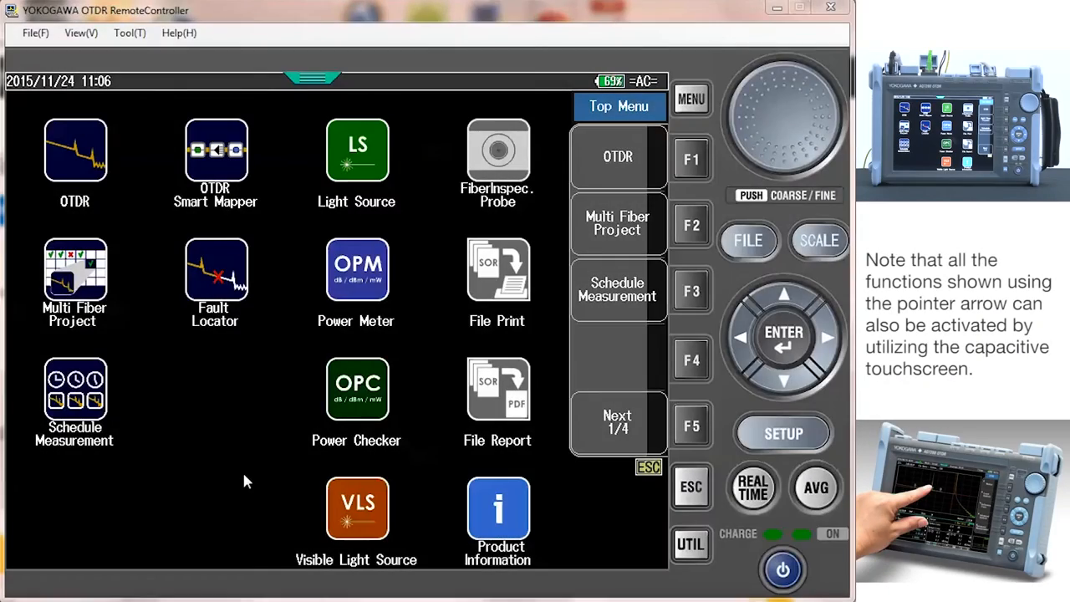
mouse_move(254, 478)
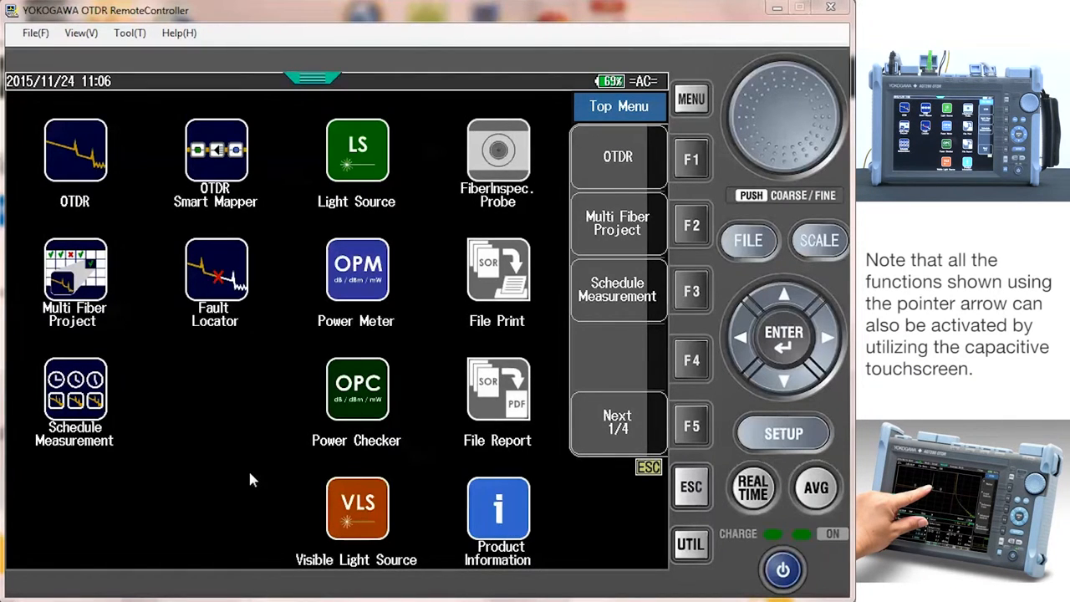
mouse_move(652, 167)
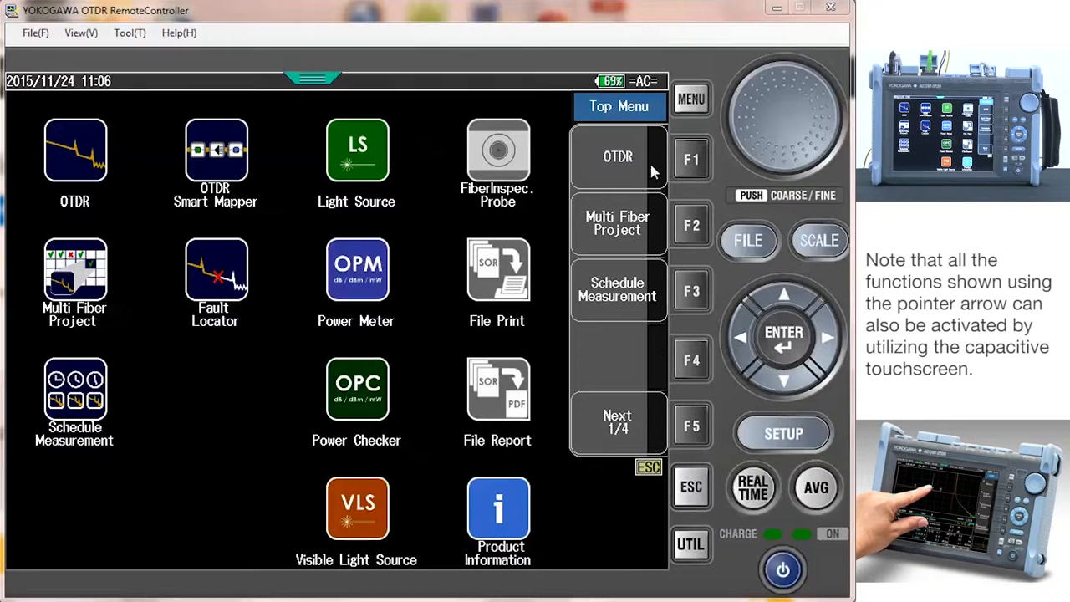
Step: Enter the OTDR function from the Top Menu to view the 1310 nm trace
left_click(619, 157)
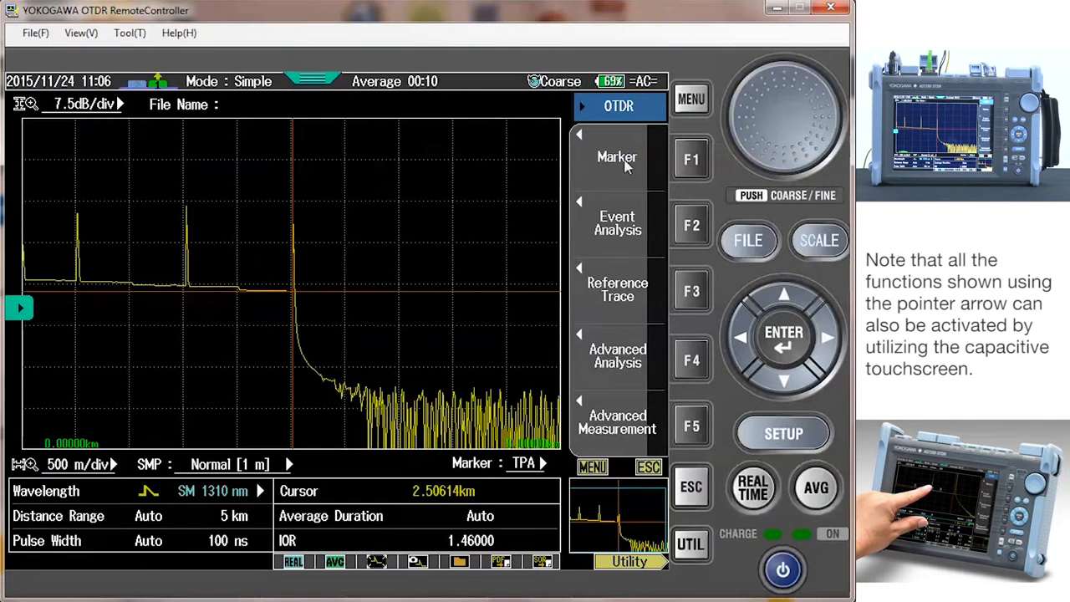
mouse_move(749, 248)
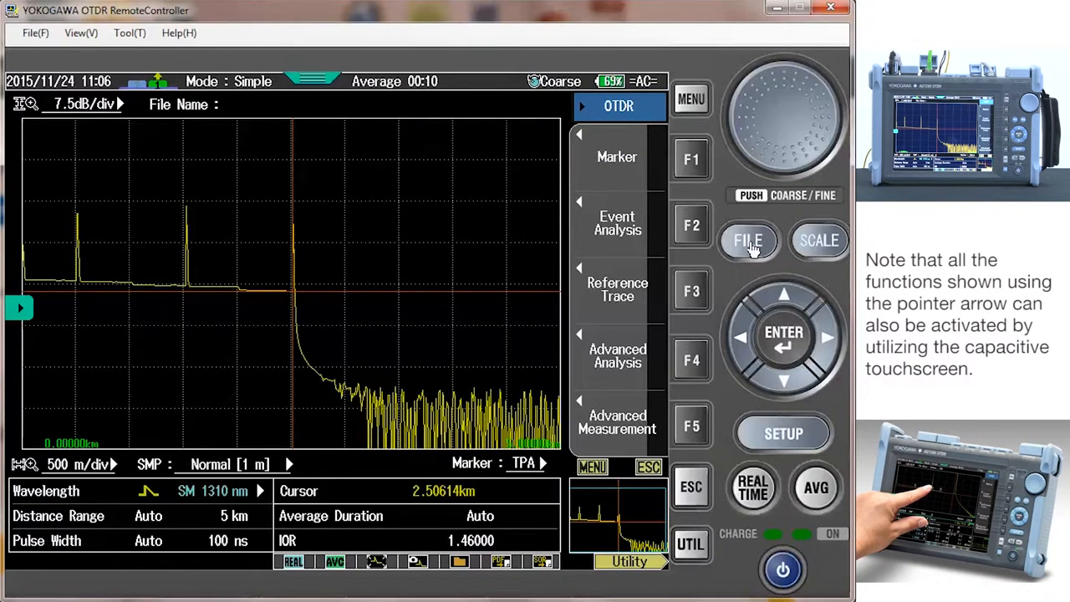
Step: Reach Report Setup via FILE with Action Report, PDF type and Int.Memory drive
left_click(749, 241)
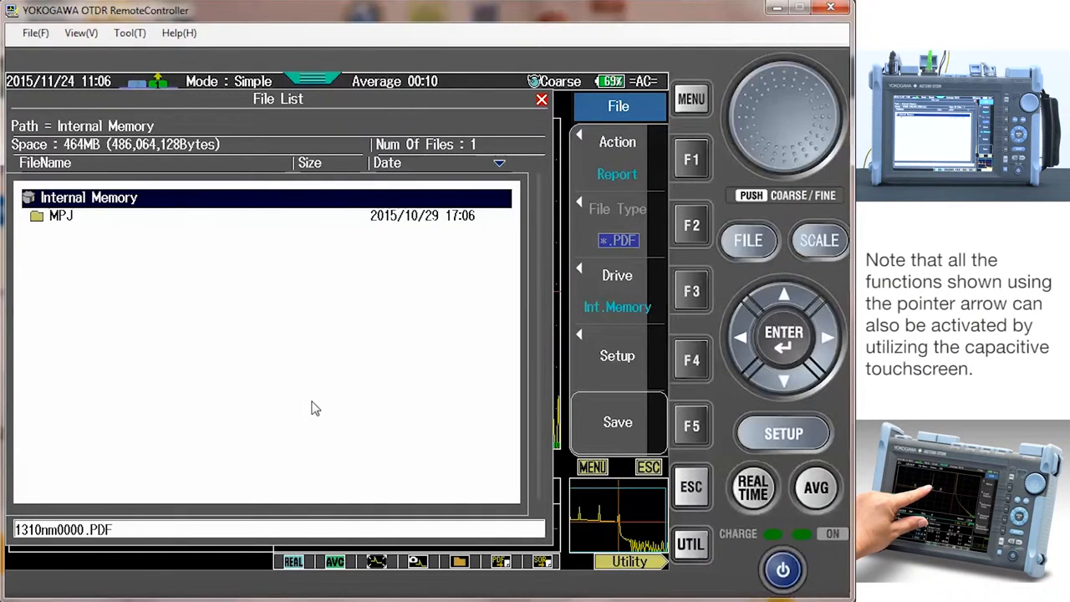
mouse_move(642, 166)
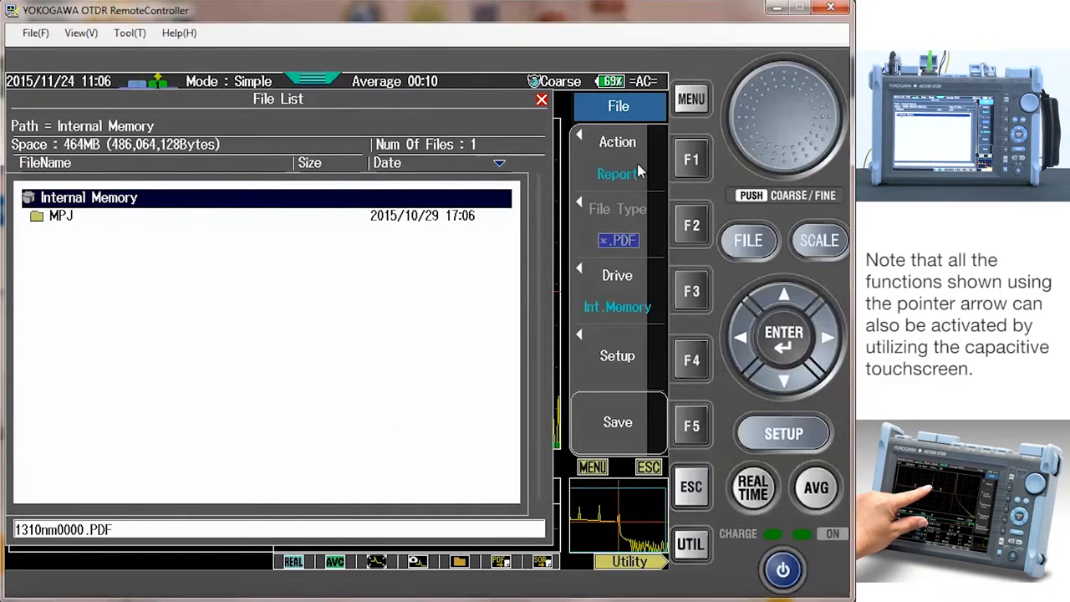
mouse_move(692, 304)
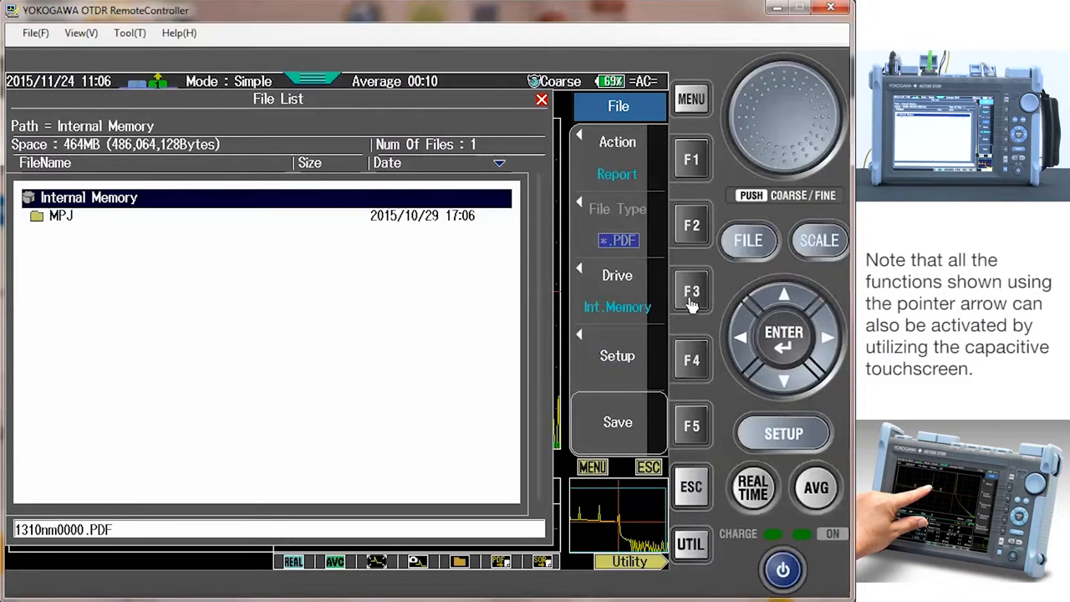
mouse_move(610, 359)
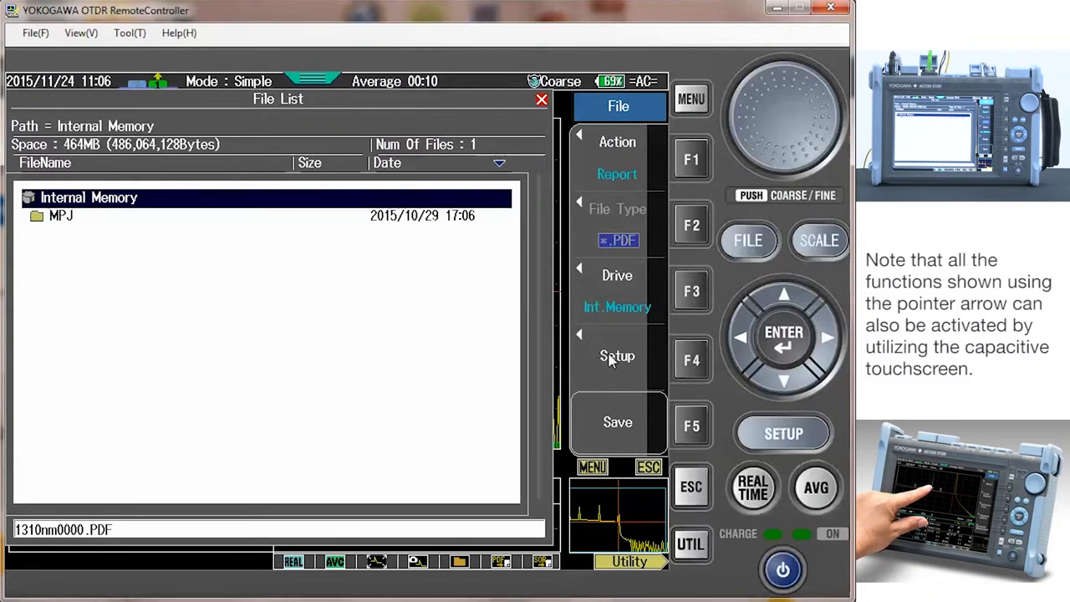
left_click(617, 355)
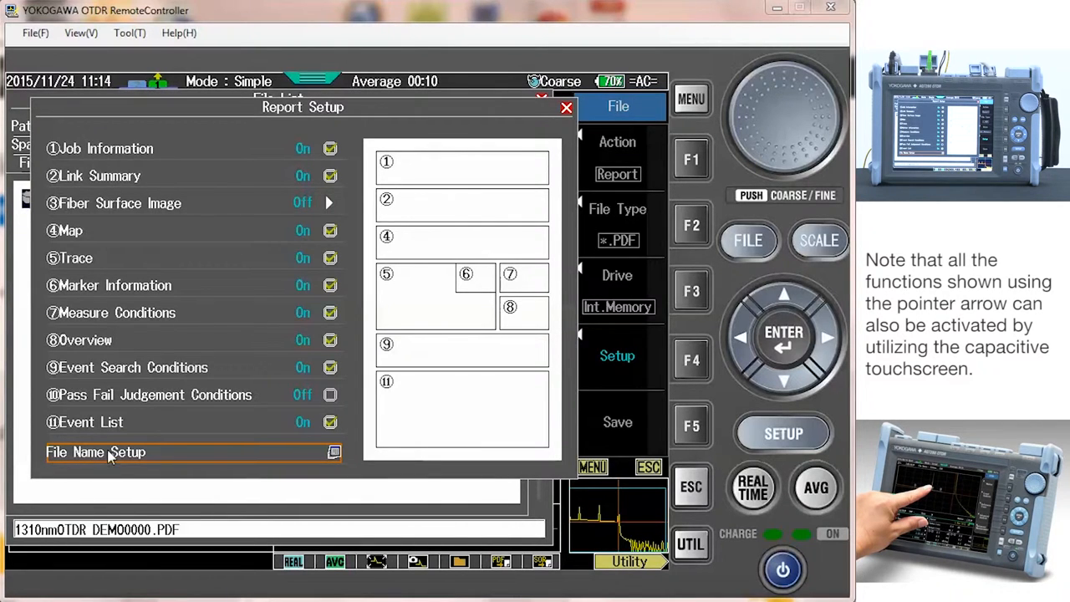
Step: Go through File Name Setup into Label Setup for the report's label details
left_click(117, 453)
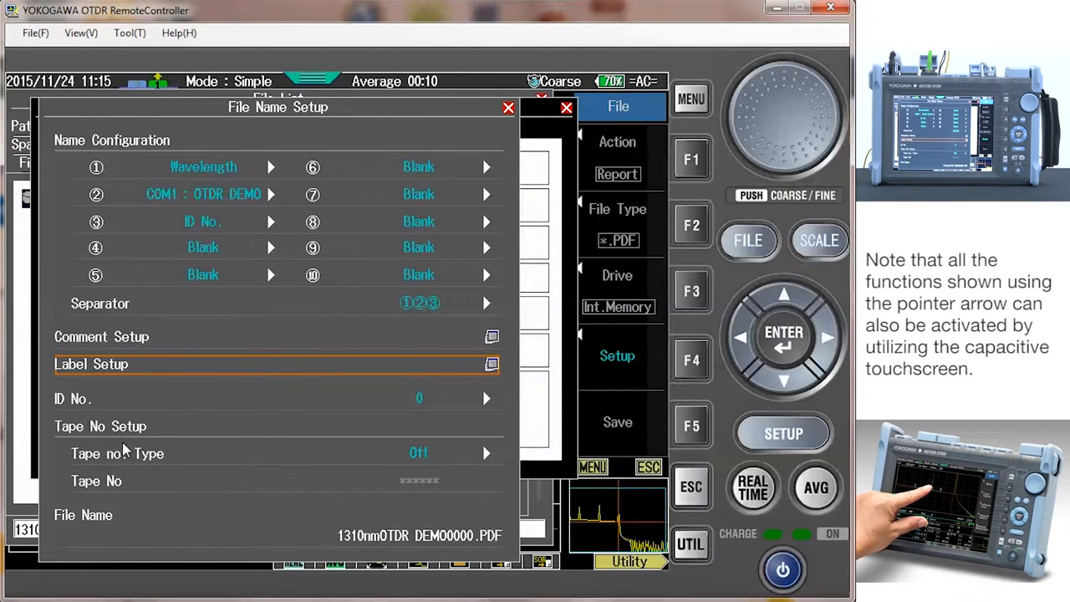
mouse_move(164, 425)
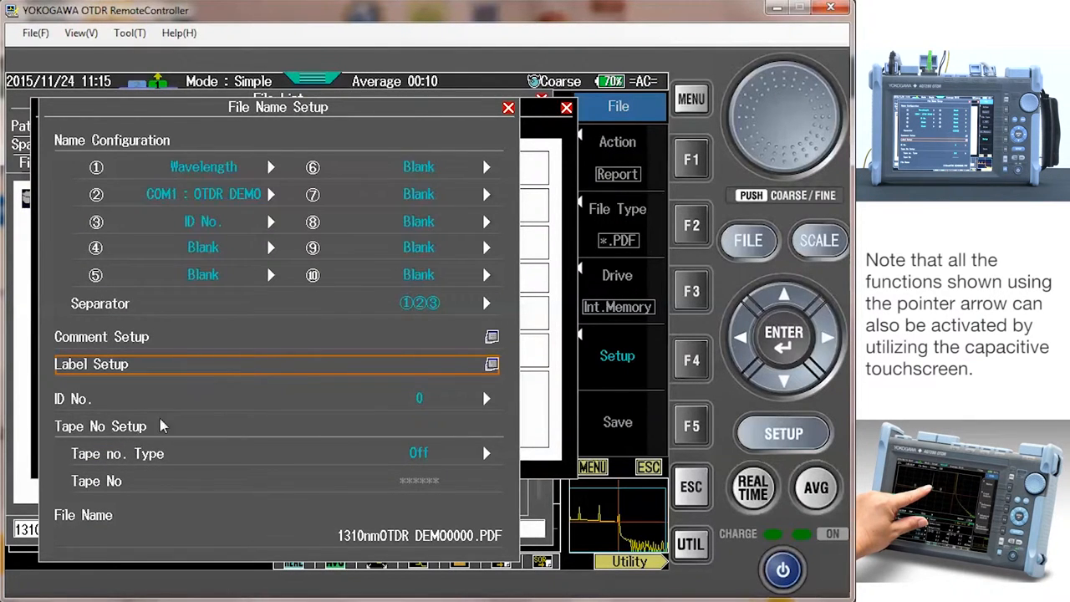
mouse_move(224, 371)
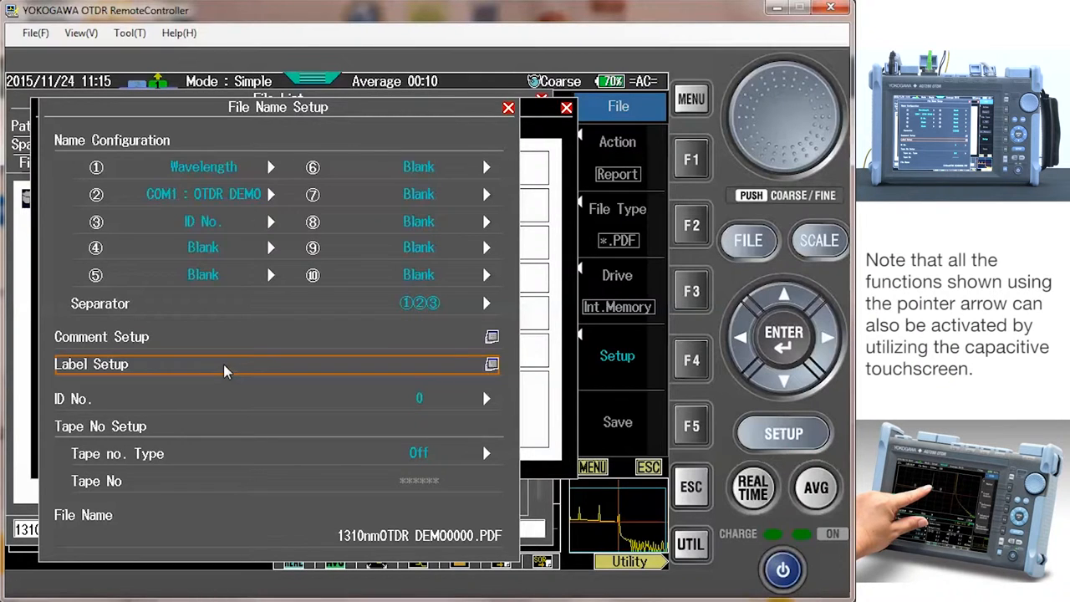
left_click(492, 364)
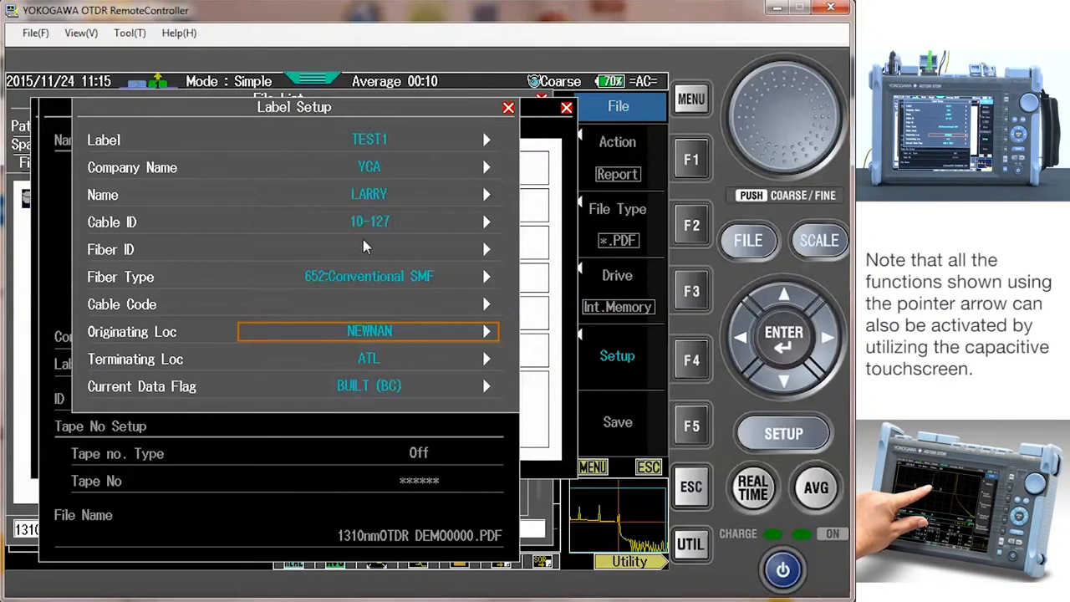
Step: Edit the Label field and confirm it as TEST1
left_click(370, 139)
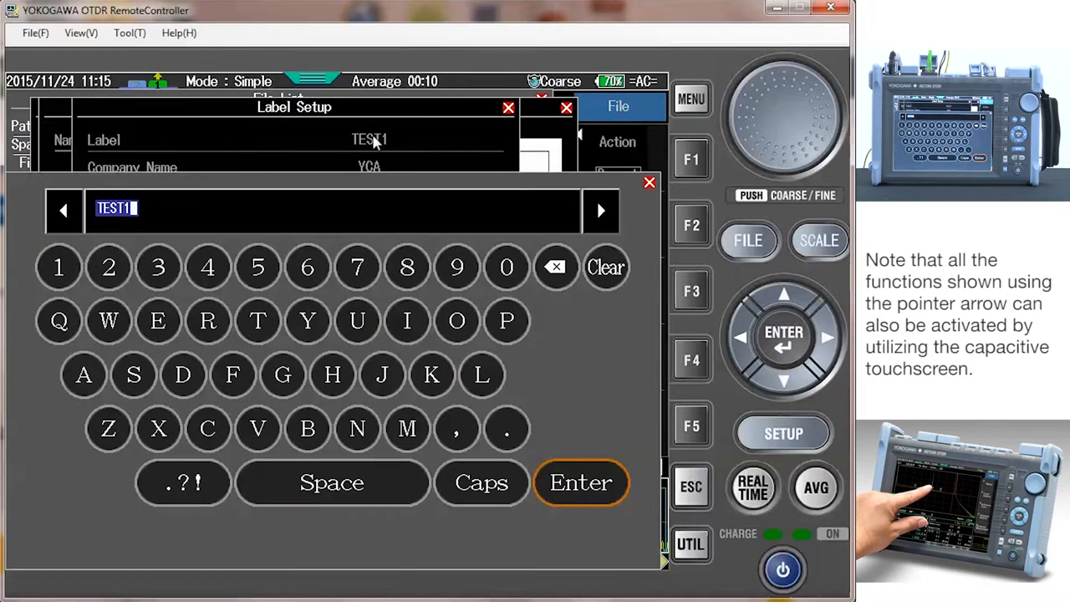
mouse_move(304, 227)
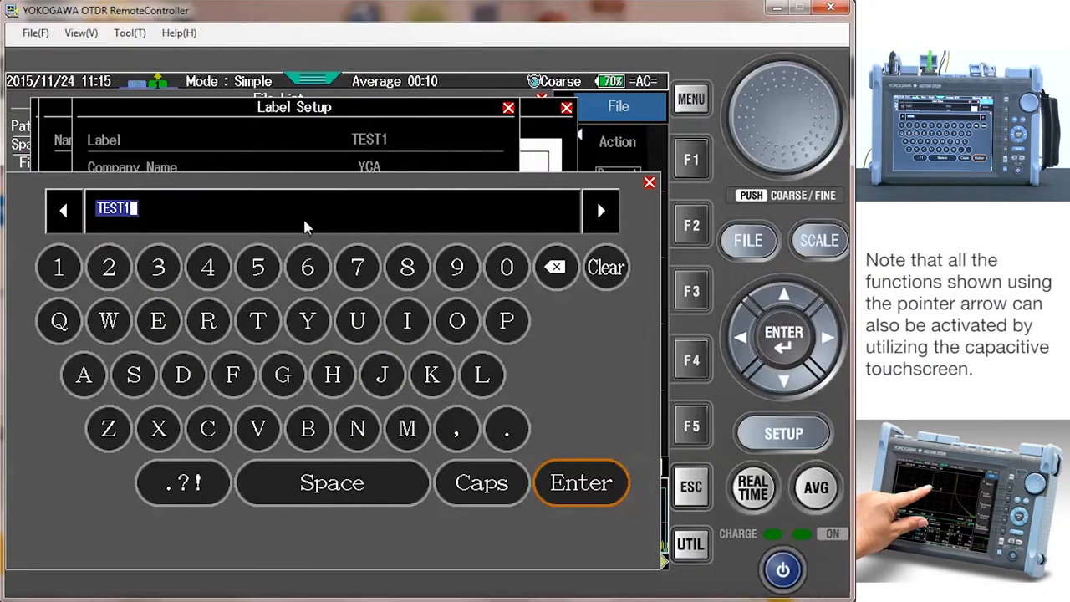
mouse_move(284, 333)
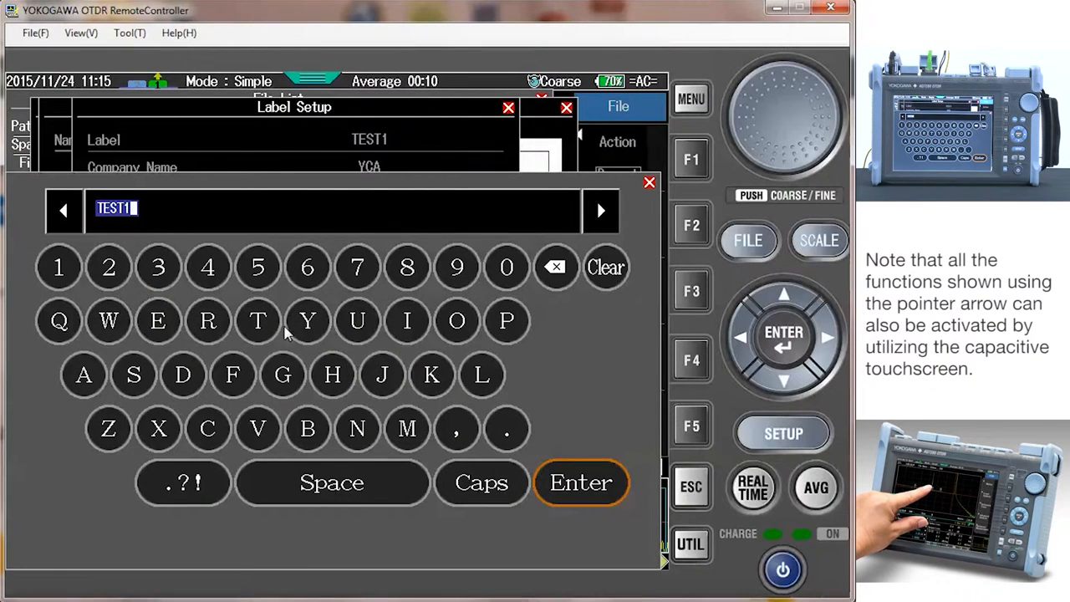
mouse_move(171, 362)
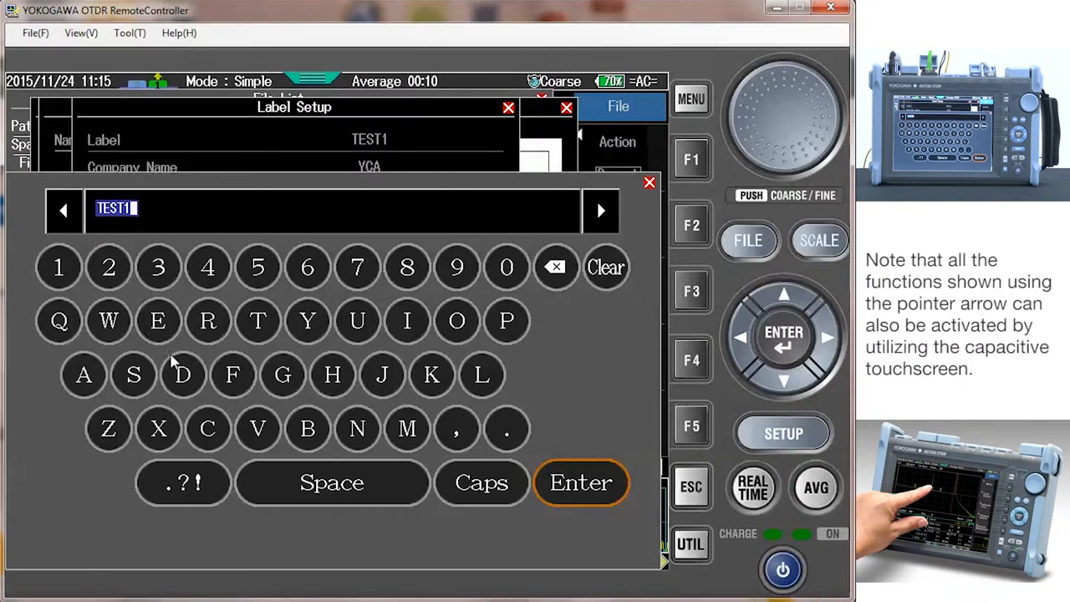
mouse_move(582, 482)
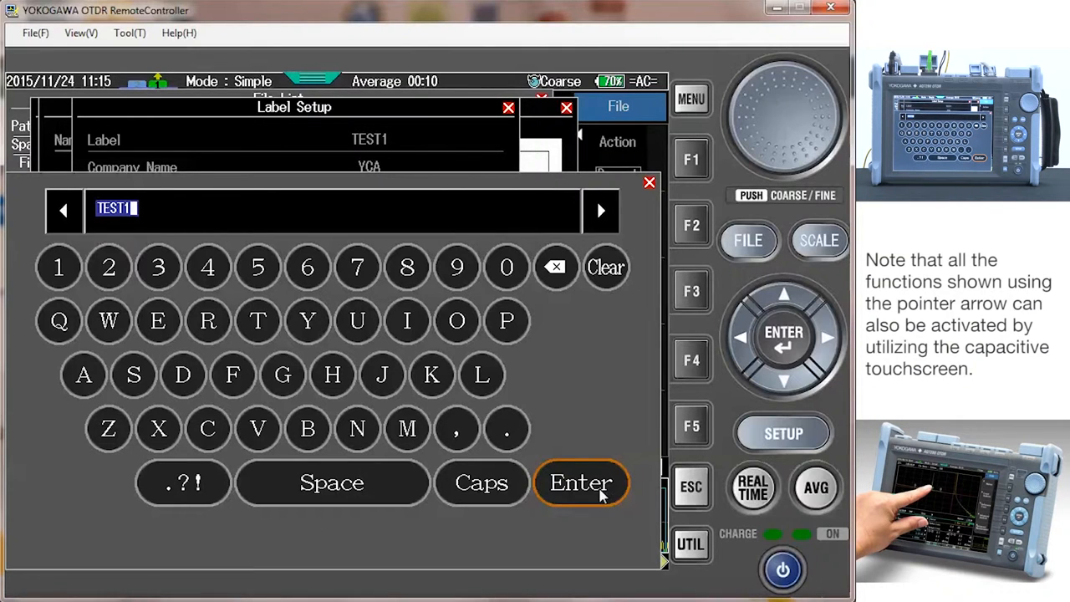
left_click(581, 481)
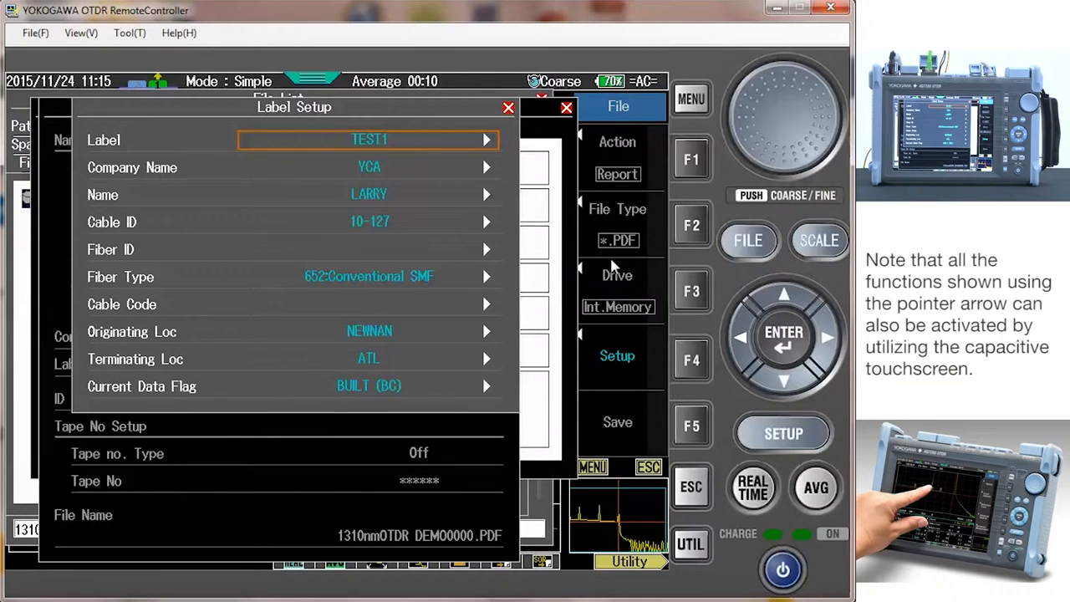
mouse_move(559, 380)
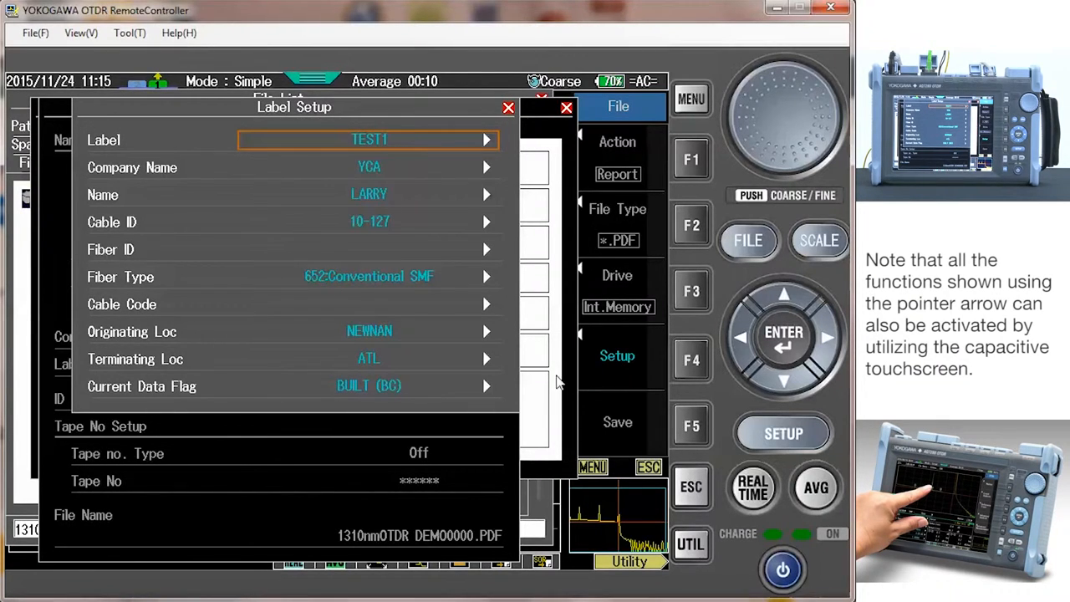
mouse_move(538, 149)
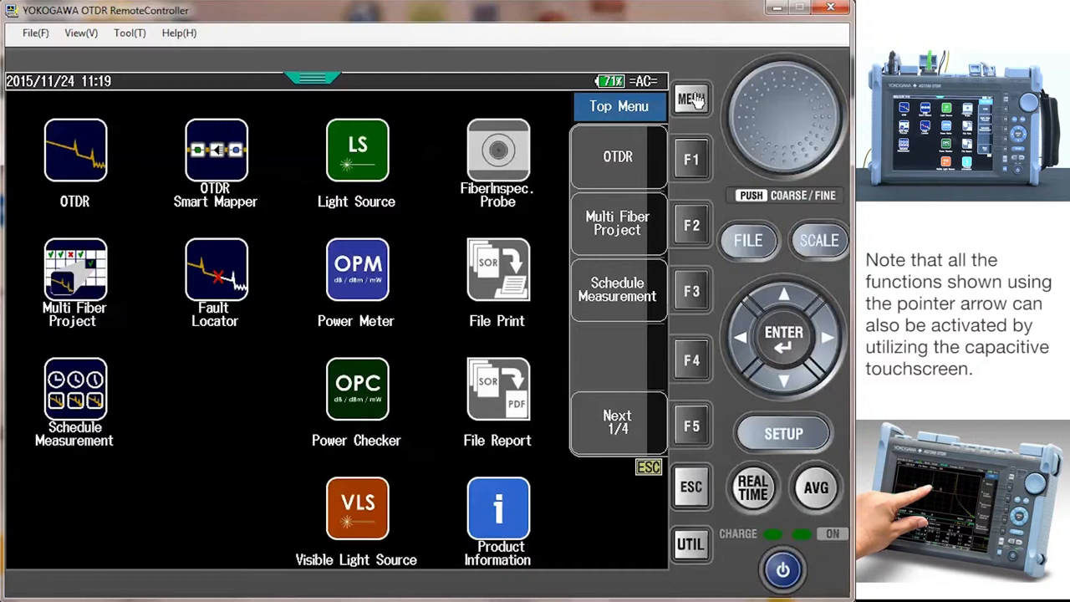
mouse_move(632, 159)
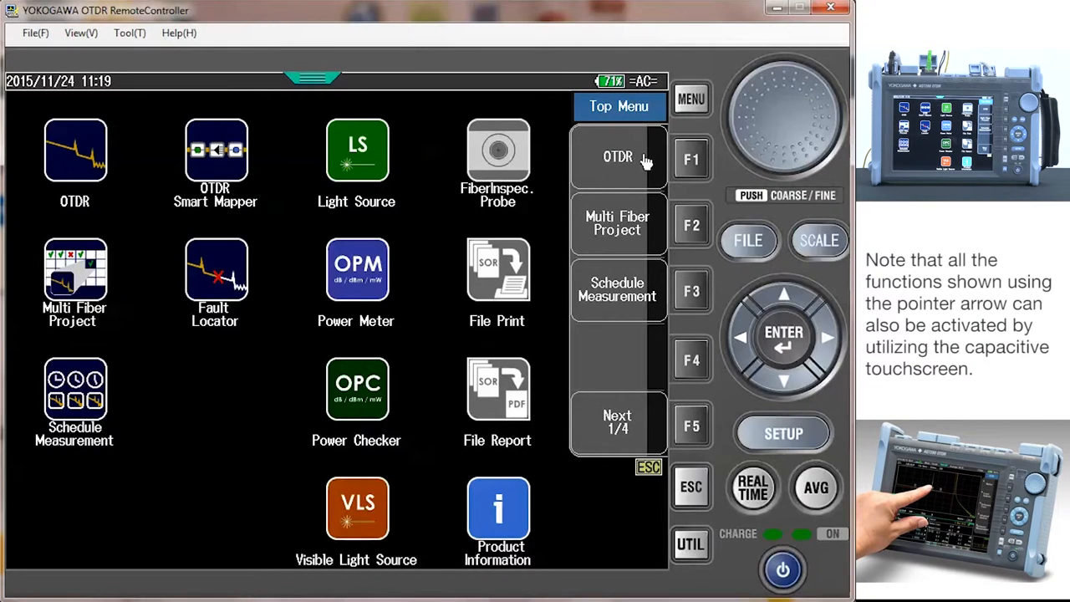
Step: Return to the OTDR measurement screen from the Top Menu
left_click(619, 157)
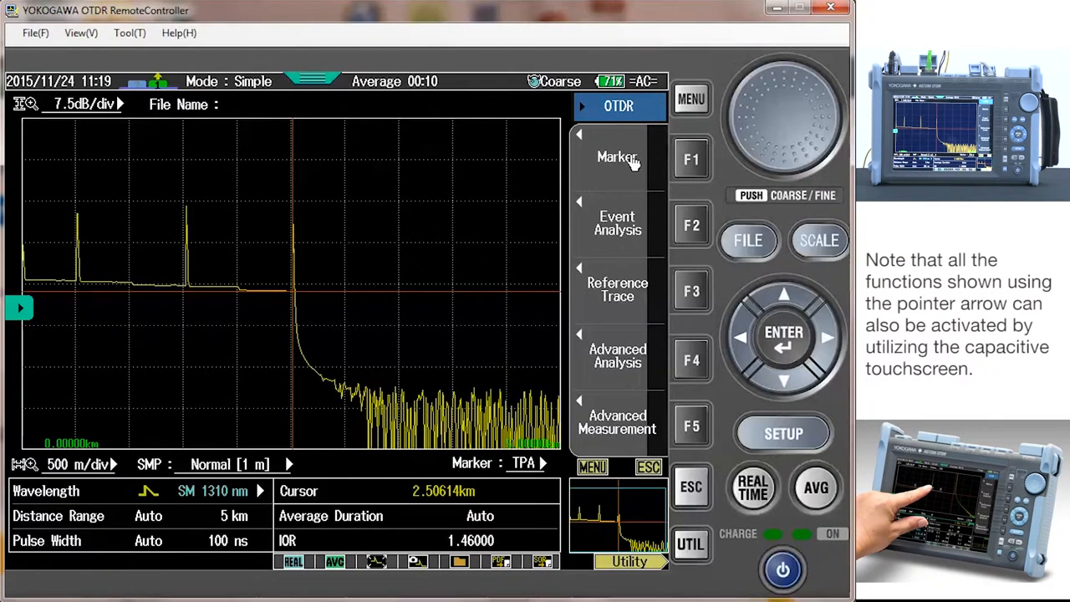
mouse_move(632, 164)
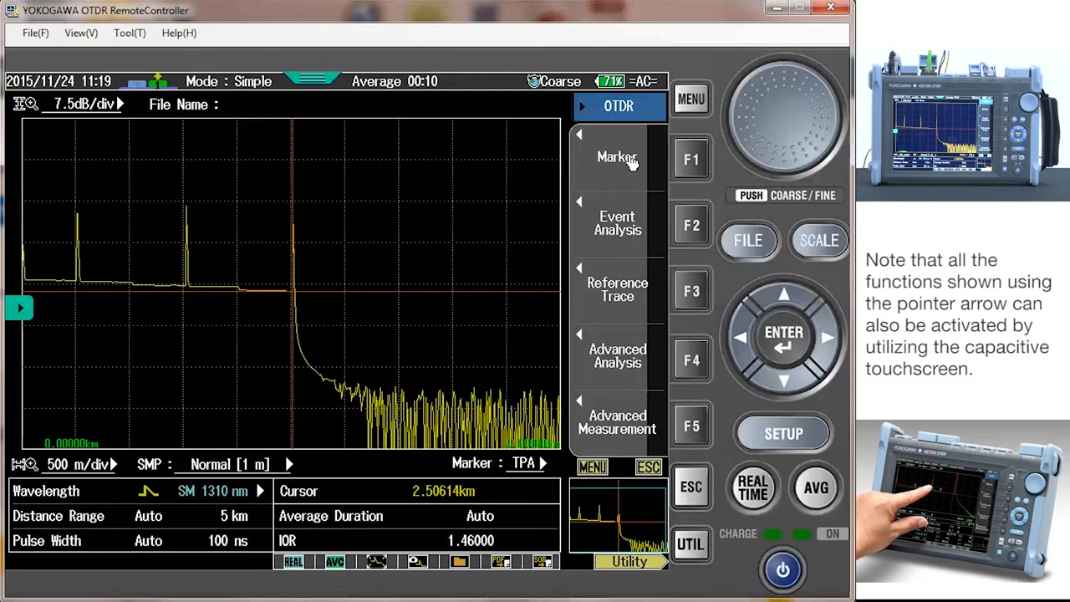
mouse_move(645, 161)
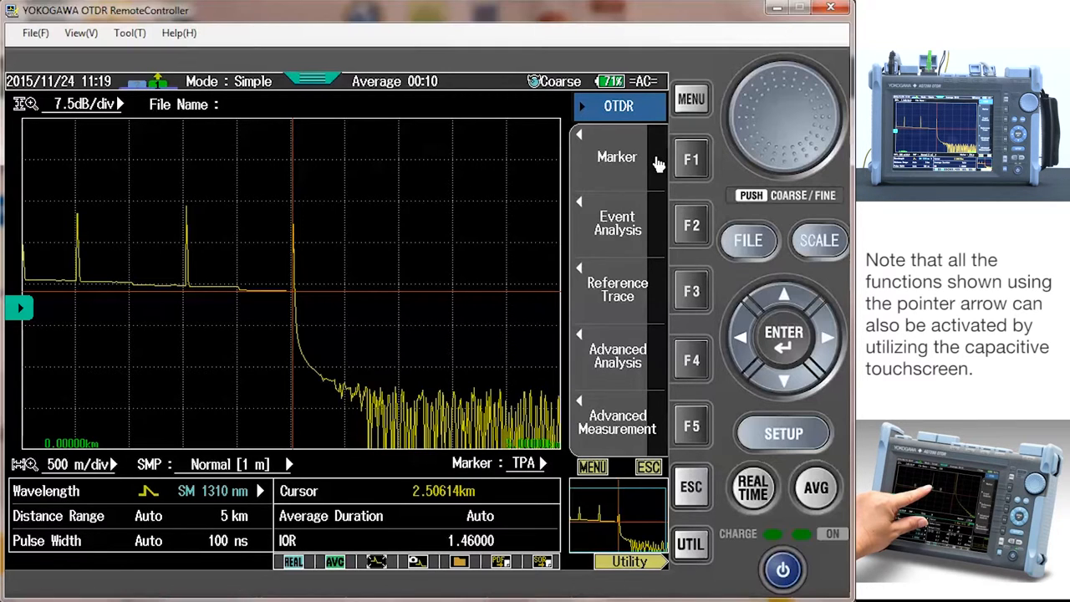
mouse_move(817, 488)
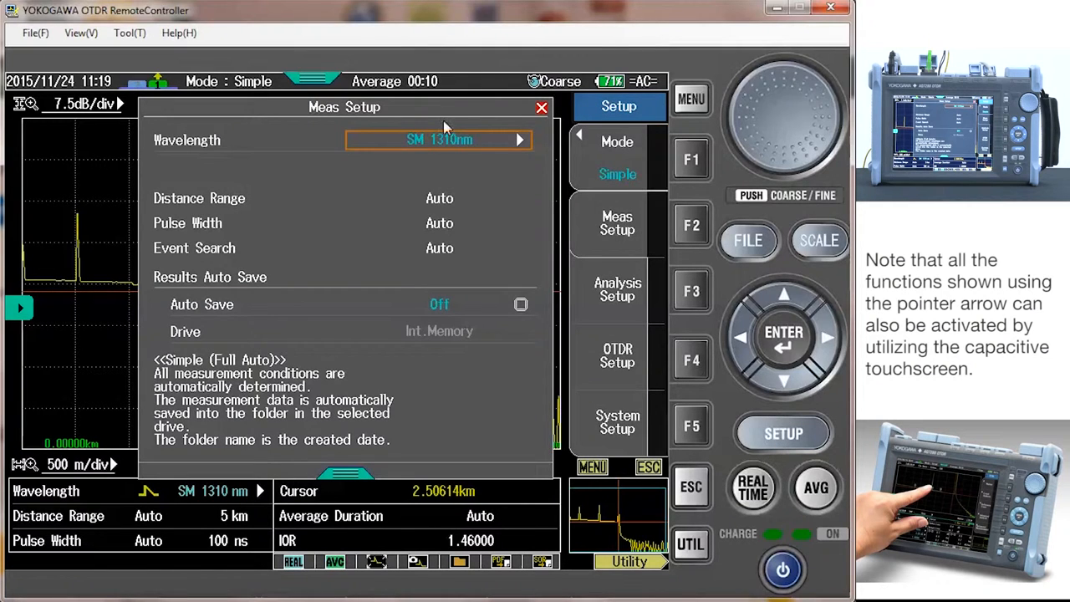
Step: Keep wavelength SM 1310nm and start an averaged measurement with AVG
left_click(438, 140)
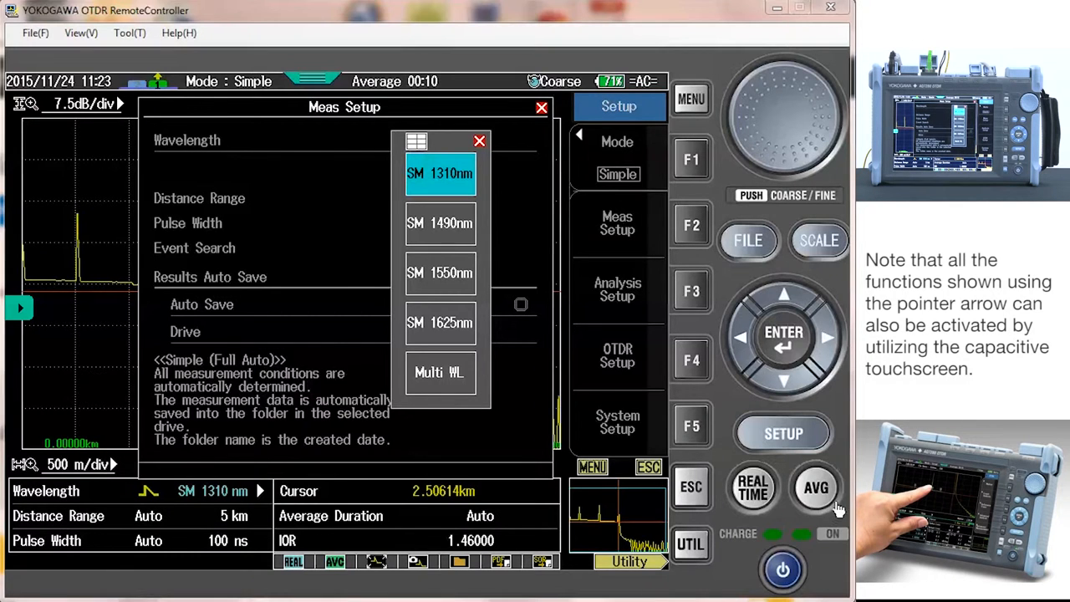
left_click(816, 488)
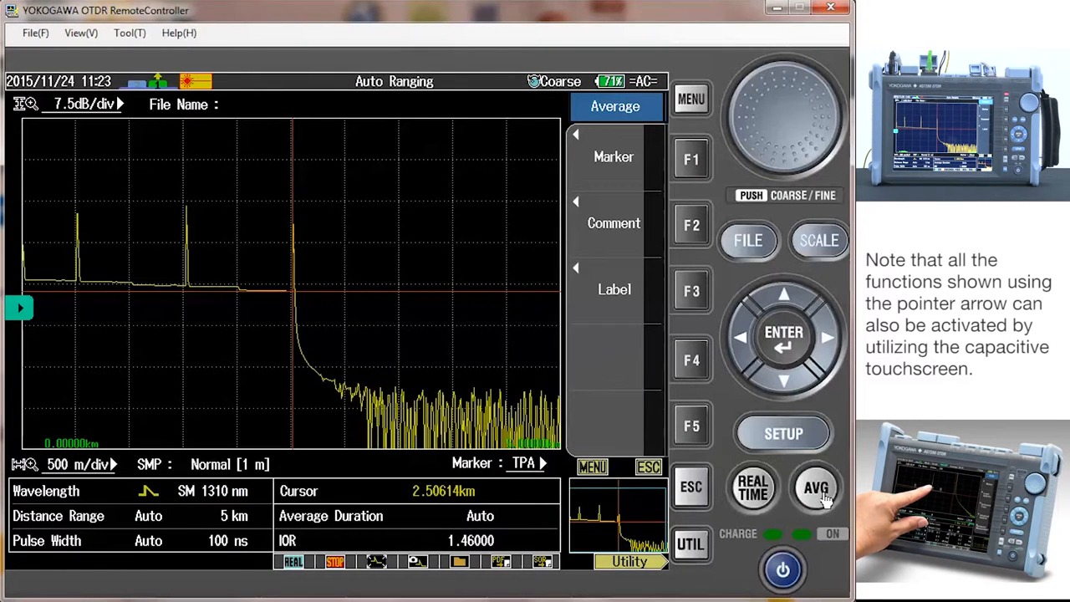
Step: Finish averaging and display the event analysis with its five-event loss table
left_click(816, 487)
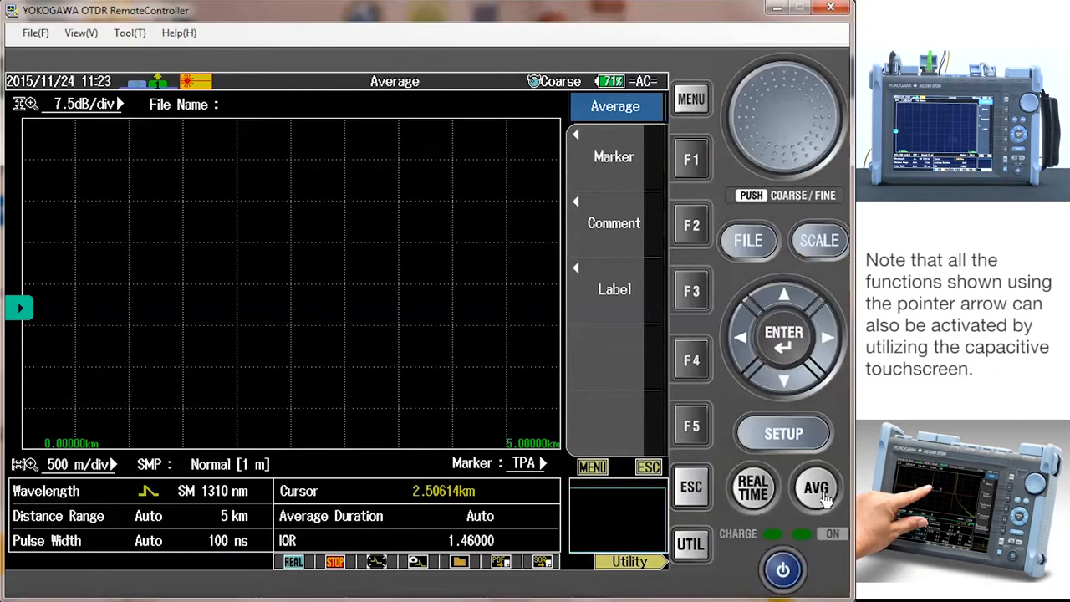
left_click(816, 491)
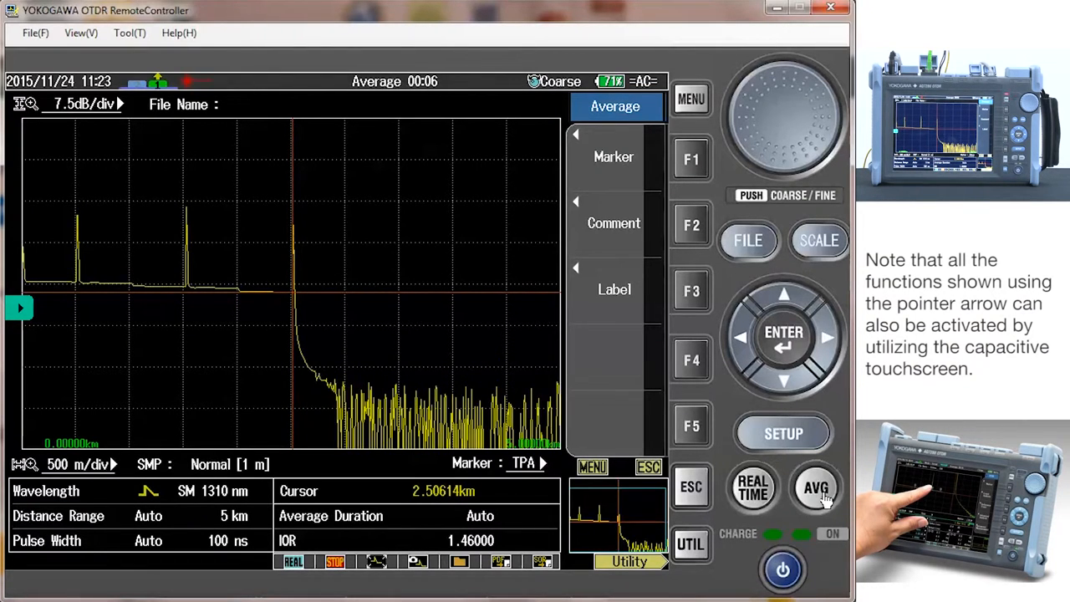
left_click(816, 488)
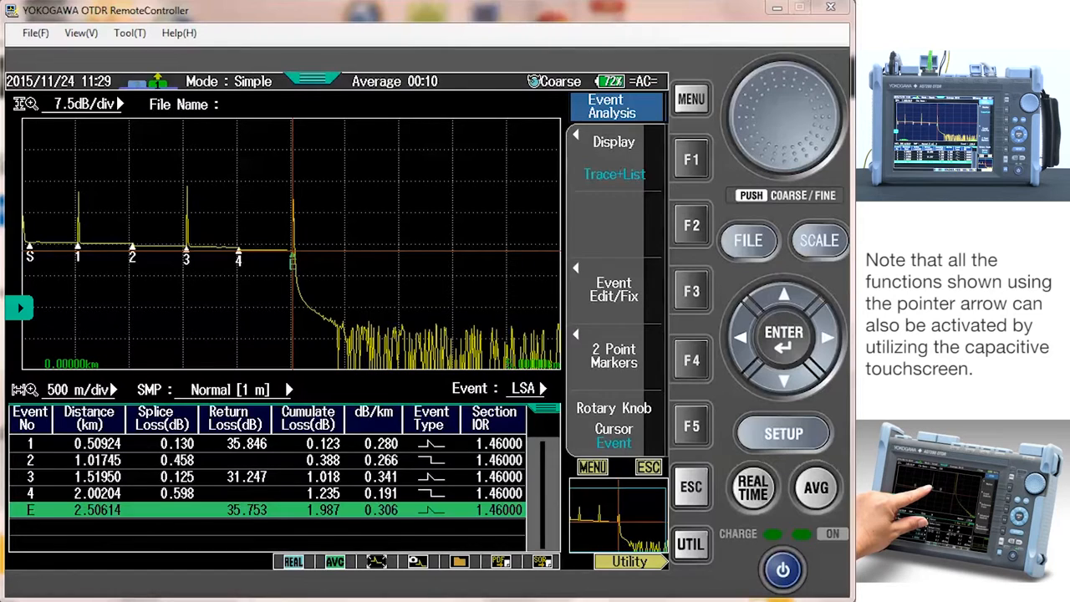
mouse_move(763, 239)
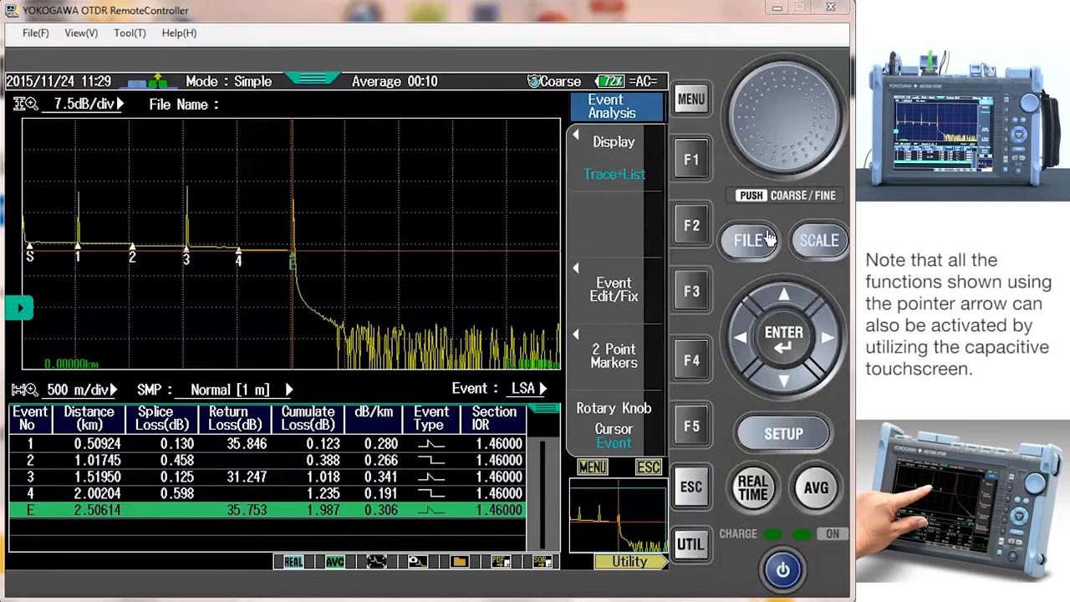
Step: Bring up the FILE screen to save the trace as PDF report 1310nmOTDR DEMO0000 in Int.Memory
left_click(749, 240)
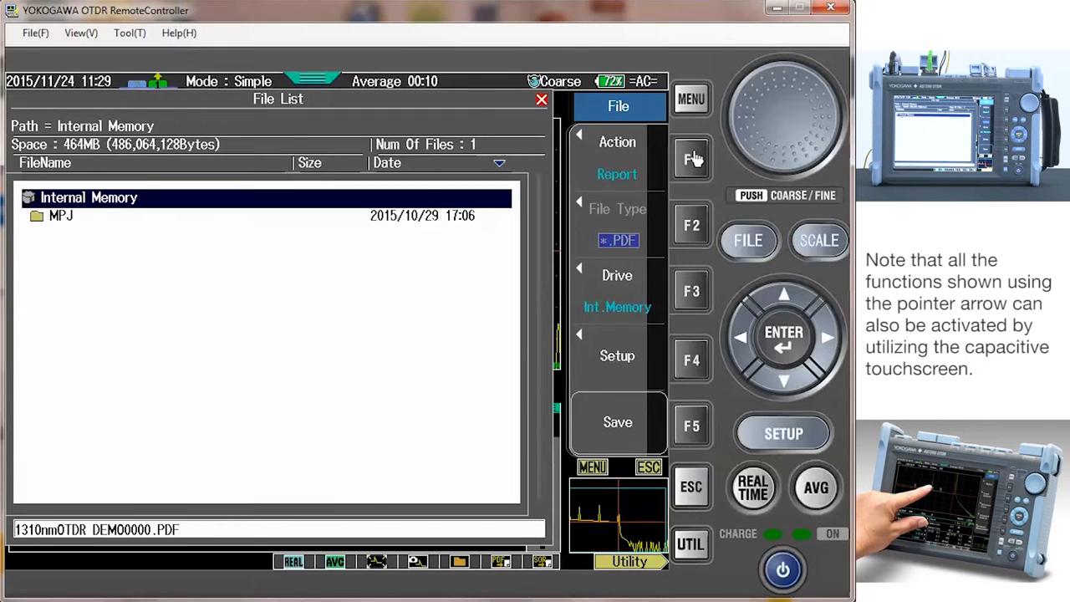
mouse_move(705, 275)
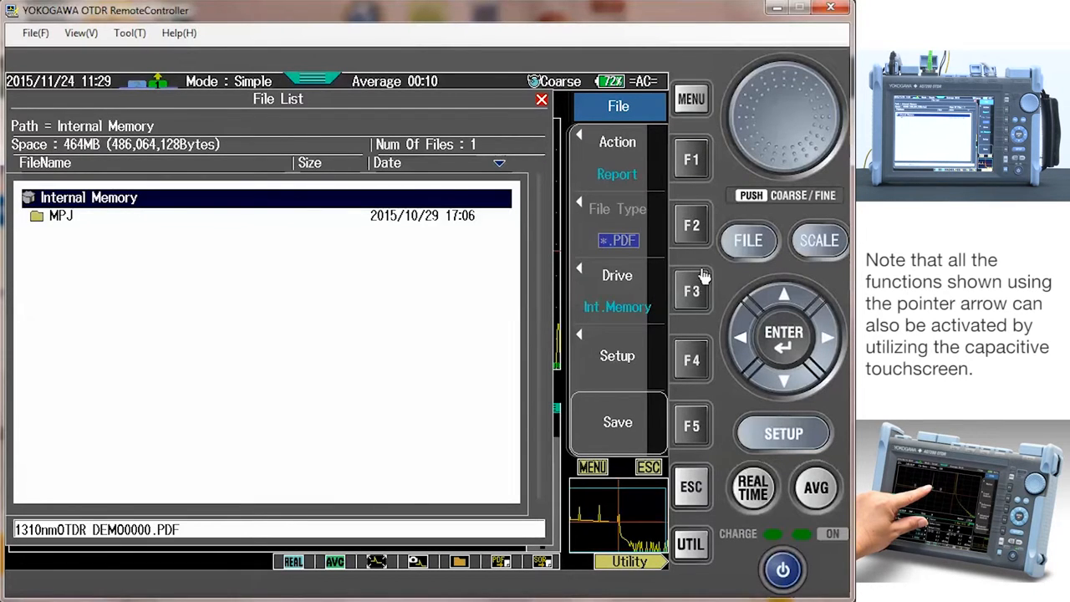
mouse_move(642, 307)
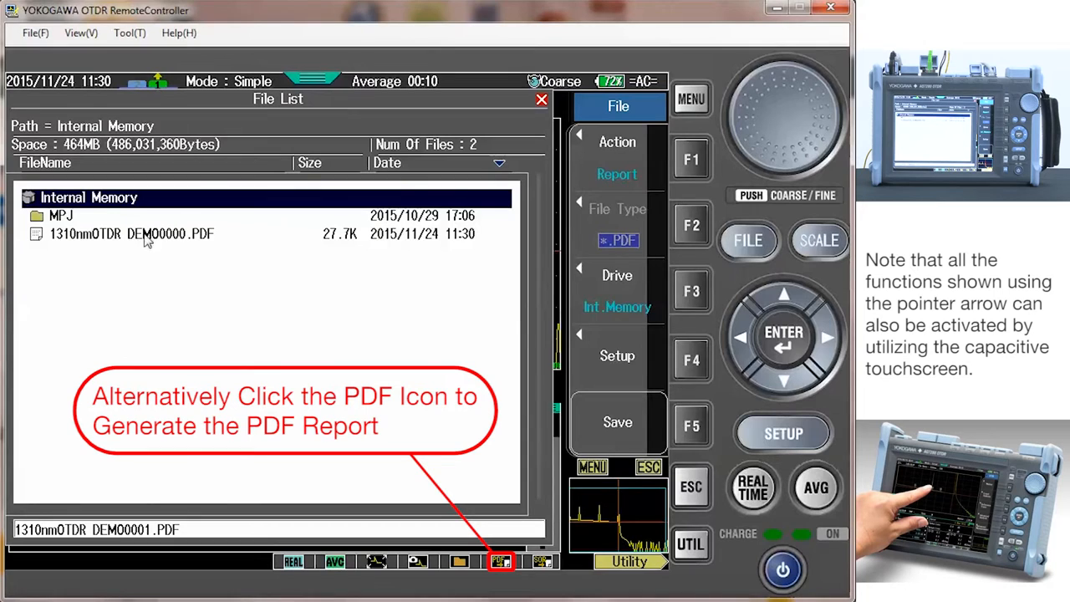
mouse_move(266, 386)
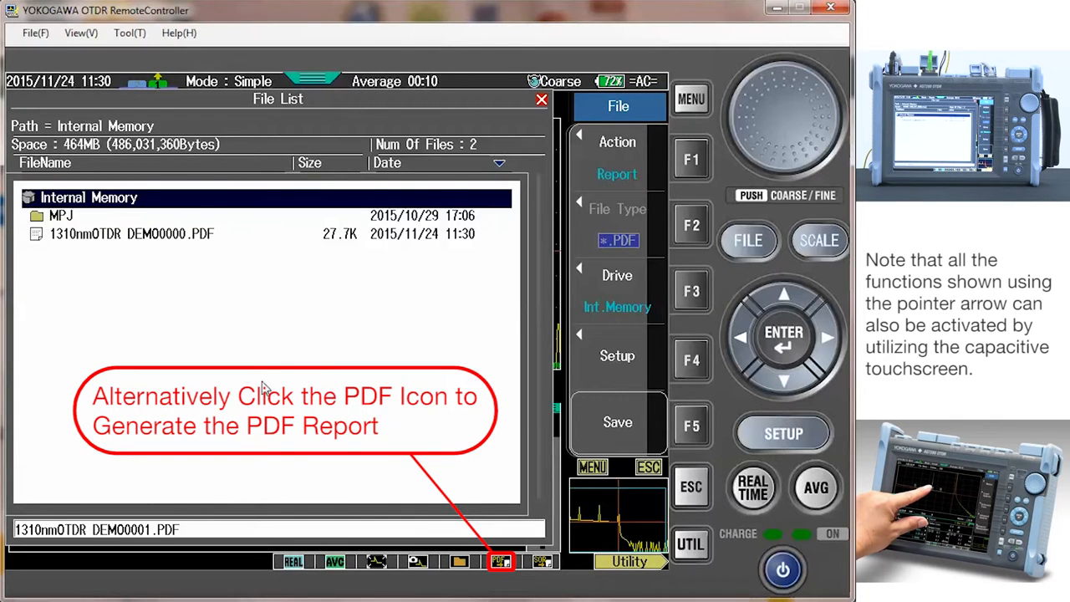
mouse_move(271, 375)
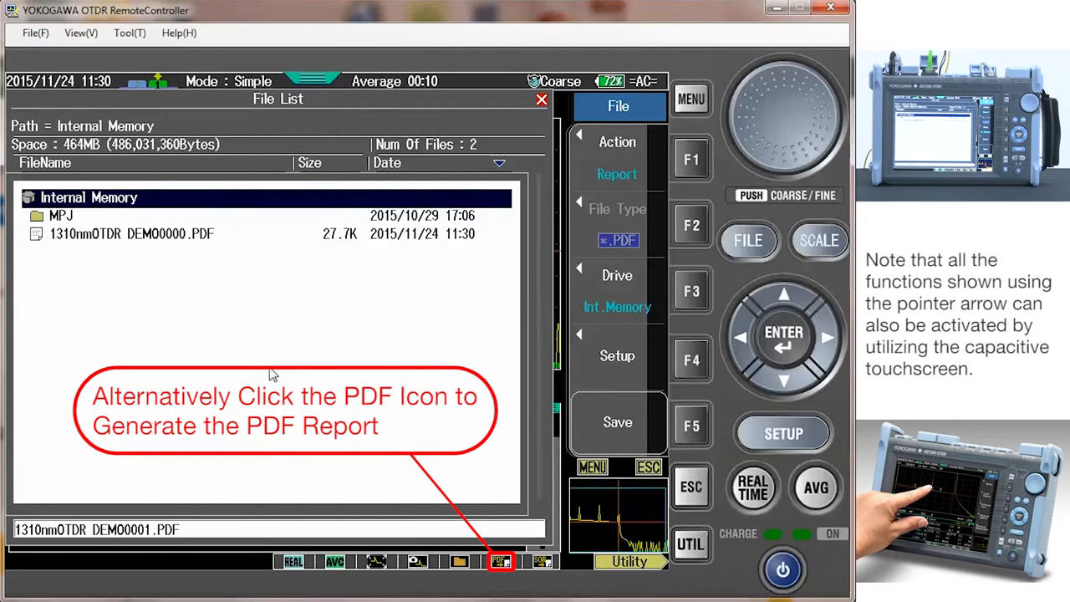